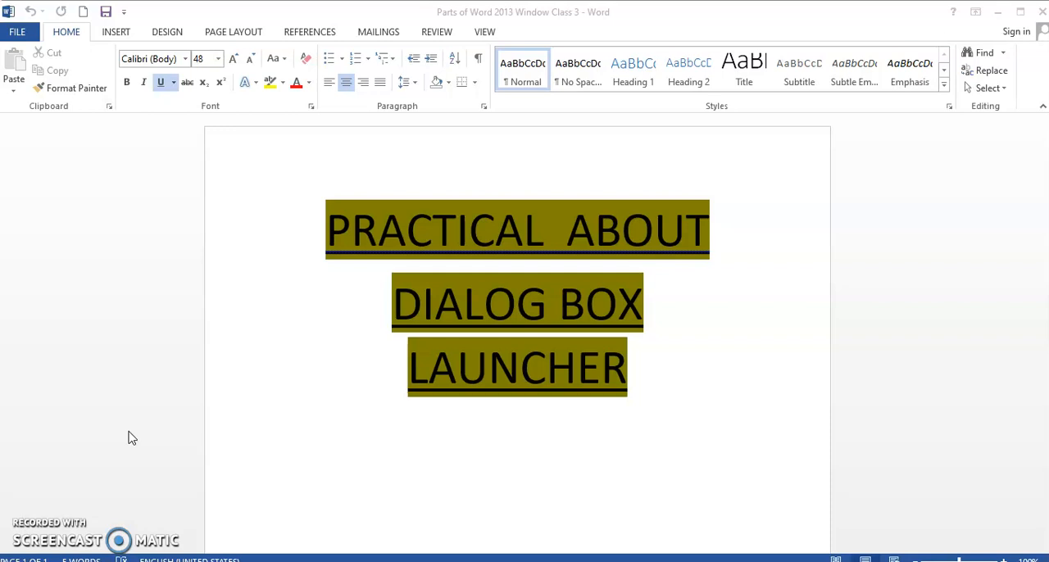
Add a new line under LAUNCHER reading 'Lets leran' and start correcting the misspelling.
click(66, 31)
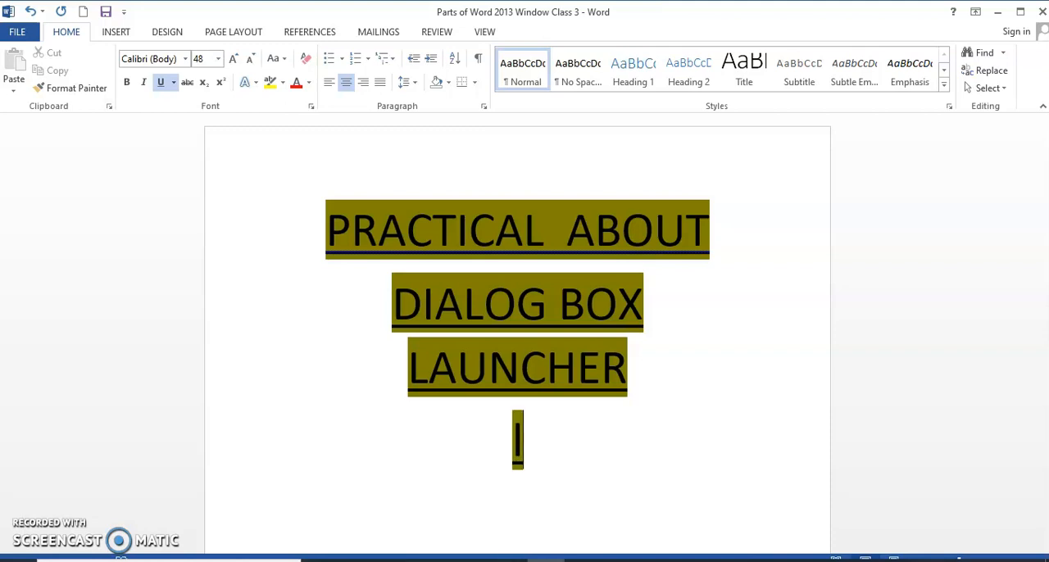
text(Lets)
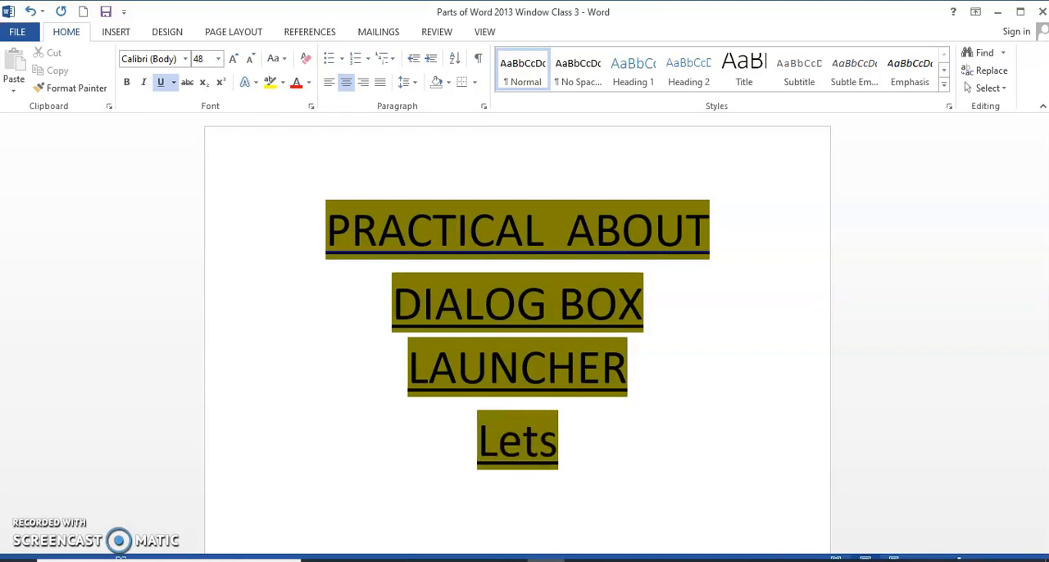
click(577, 440)
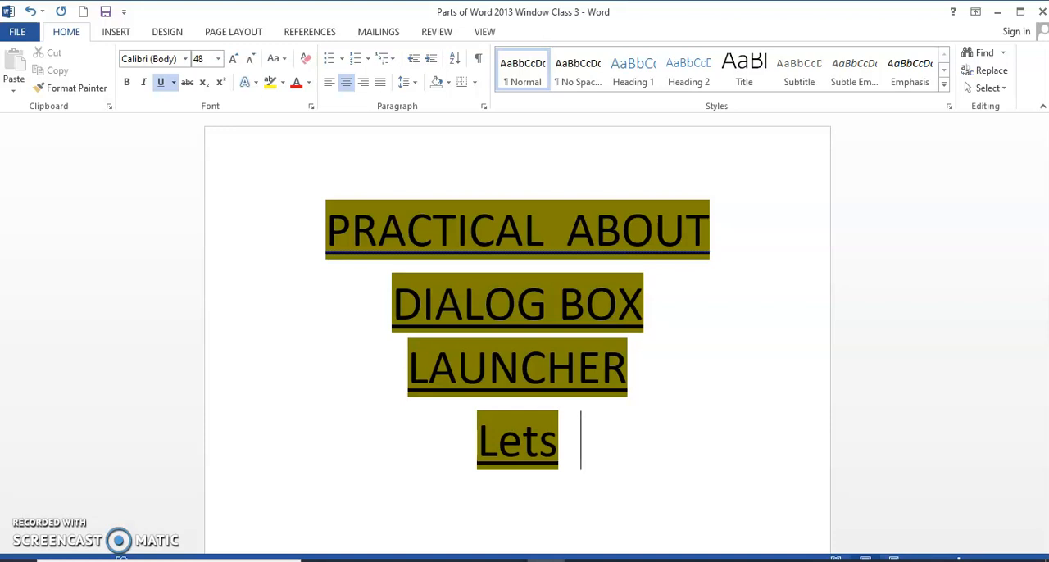
text(leran)
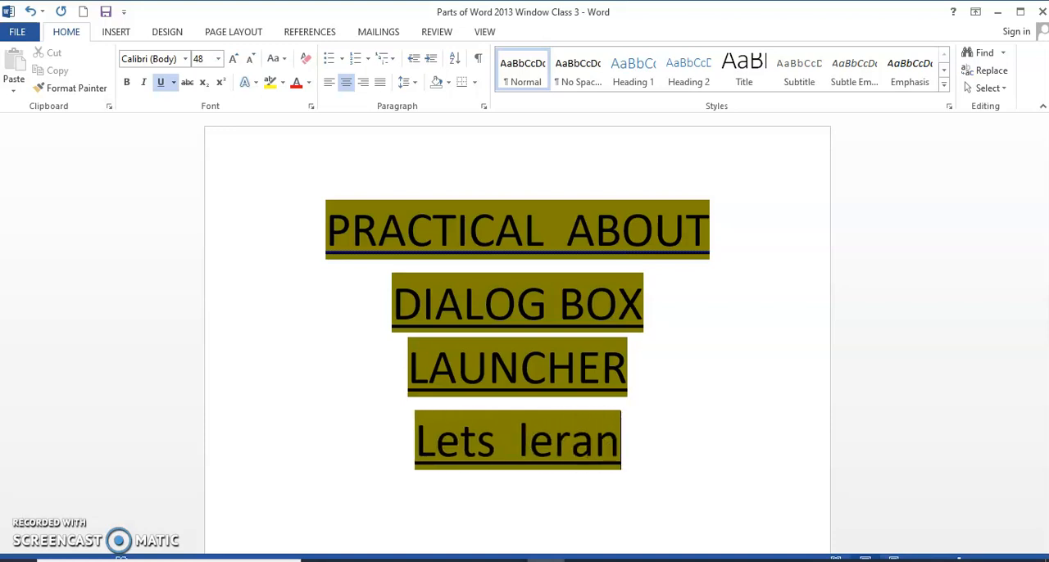
key(Backspace)
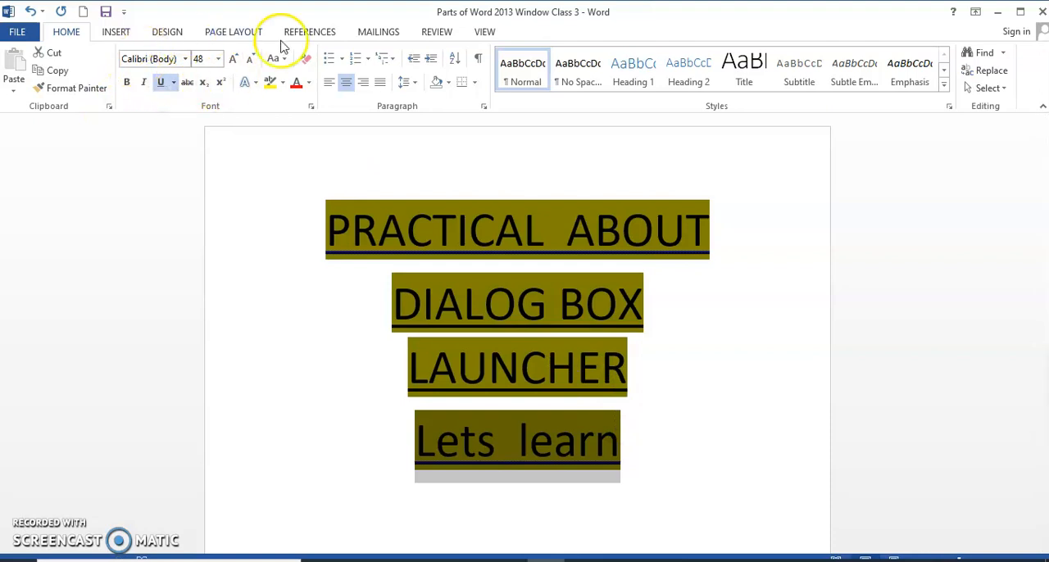
mouse_move(221, 274)
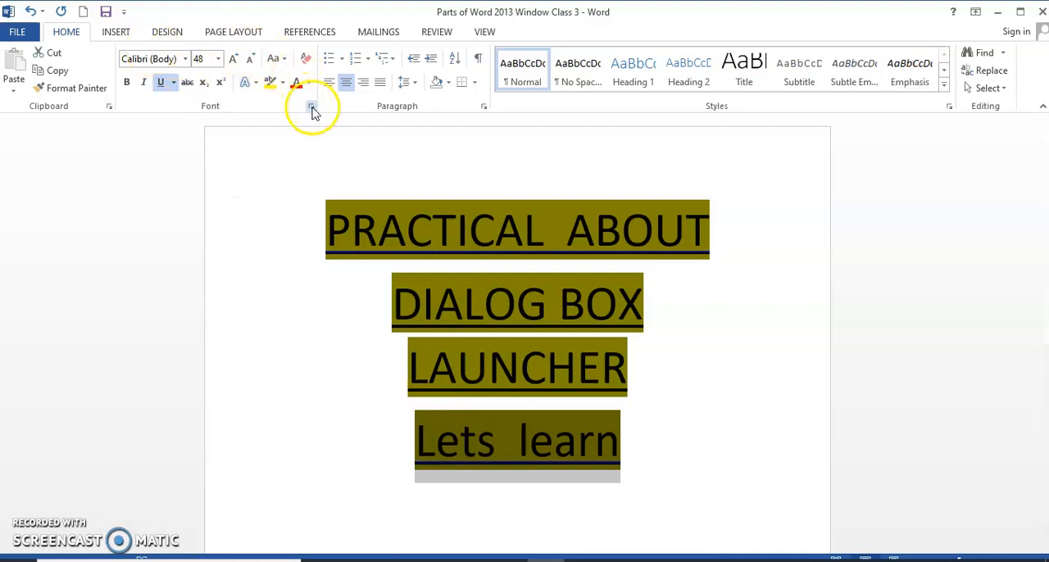
mouse_move(310, 105)
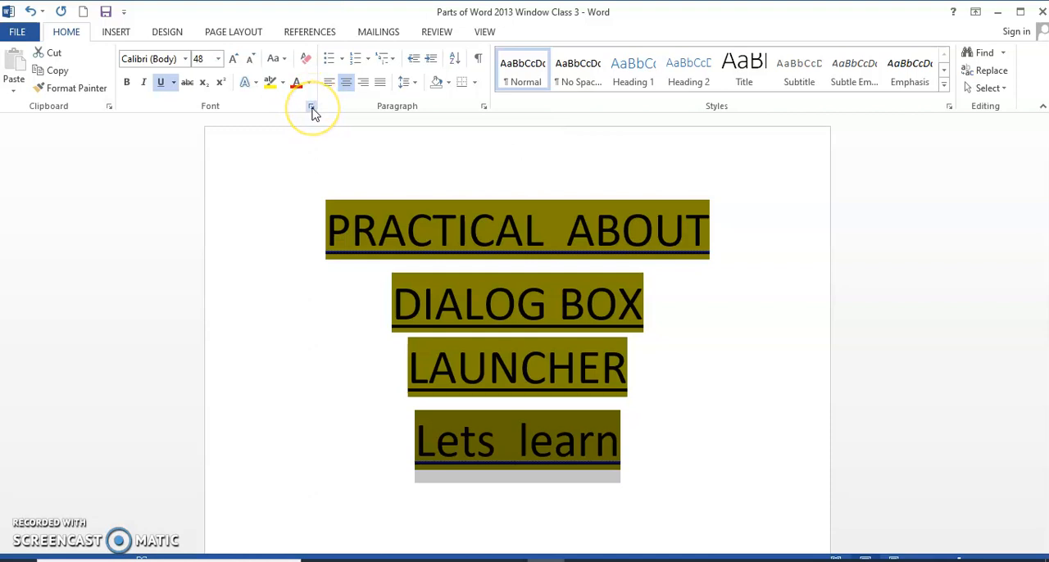
Launch the Font dialog for the corrected 'Lets learn' line.
click(311, 107)
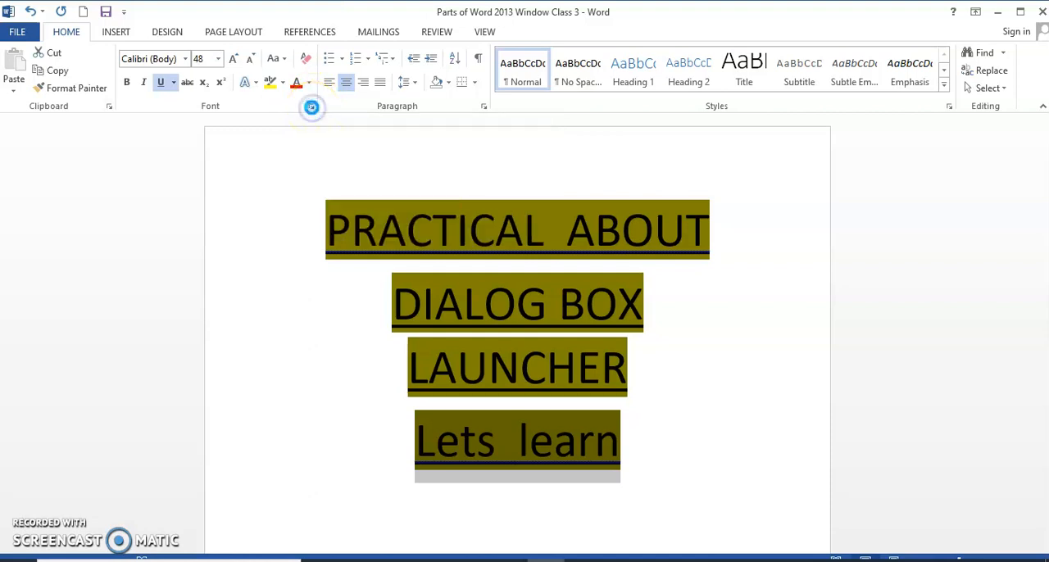
Choose Bold Italic as the font style for 'Lets learn' in the Font dialog.
click(311, 105)
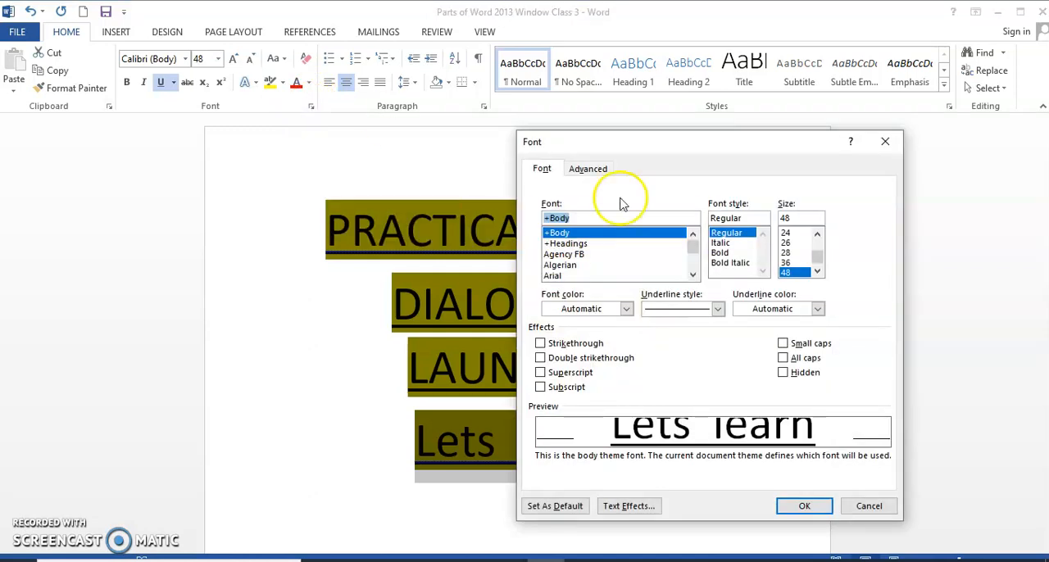
mouse_move(837, 409)
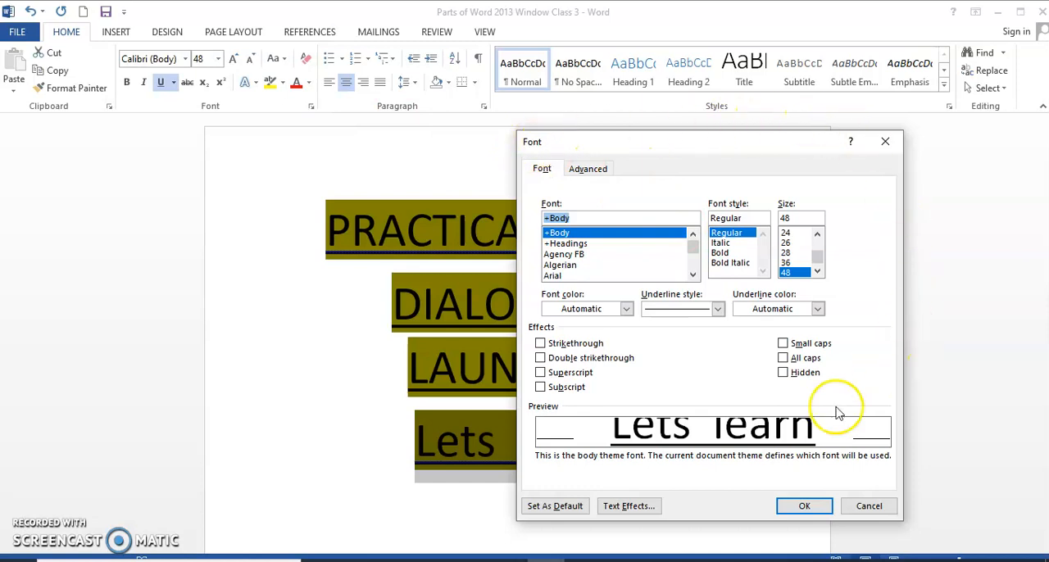
mouse_move(850, 441)
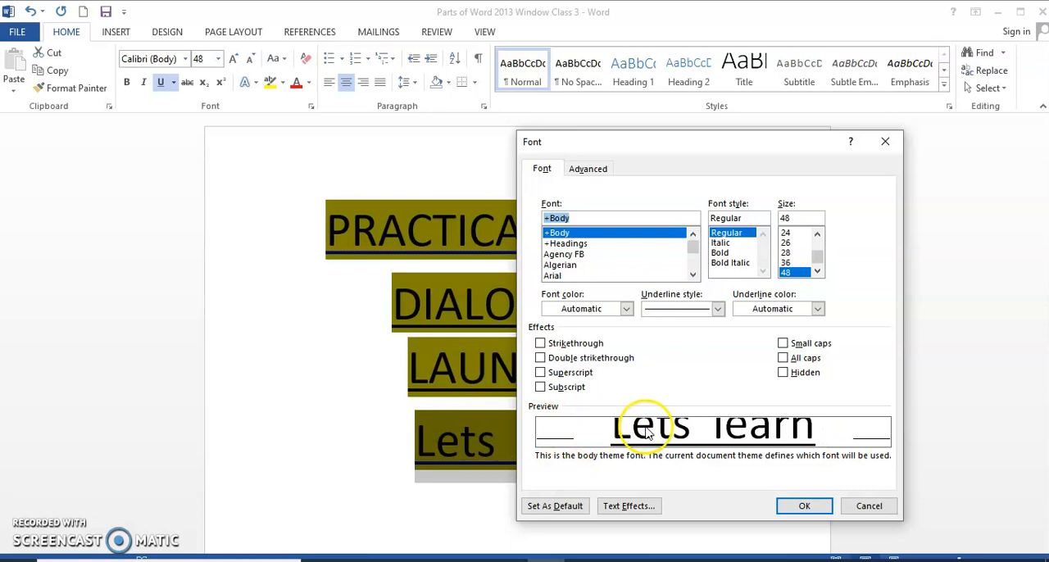
mouse_move(668, 446)
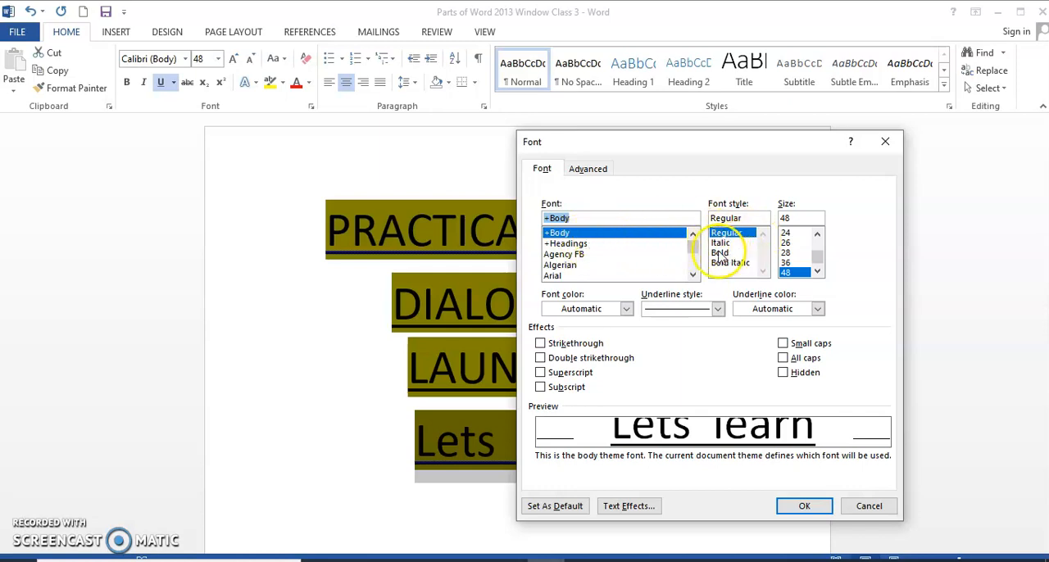
click(720, 242)
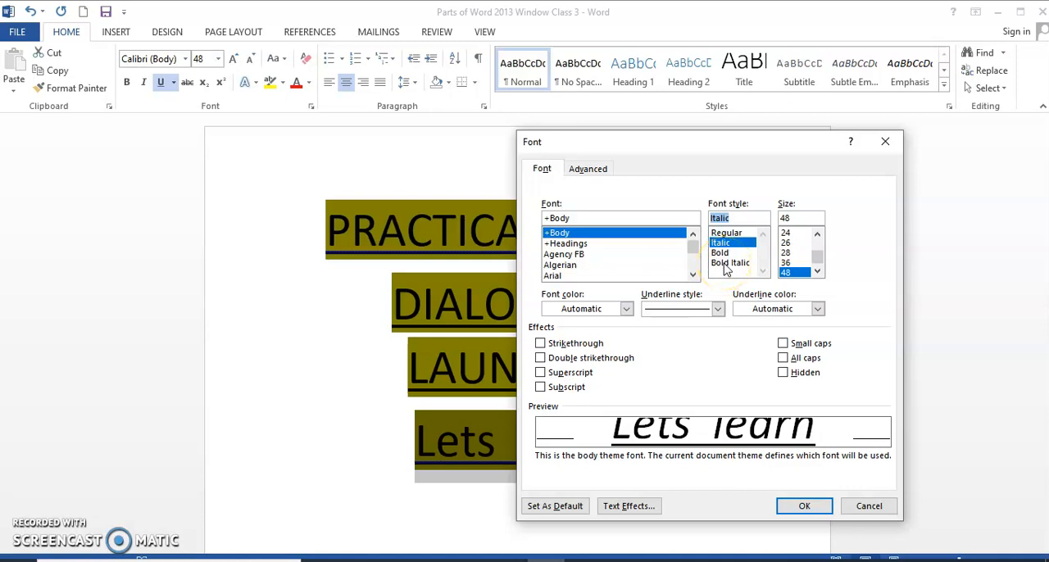
click(730, 262)
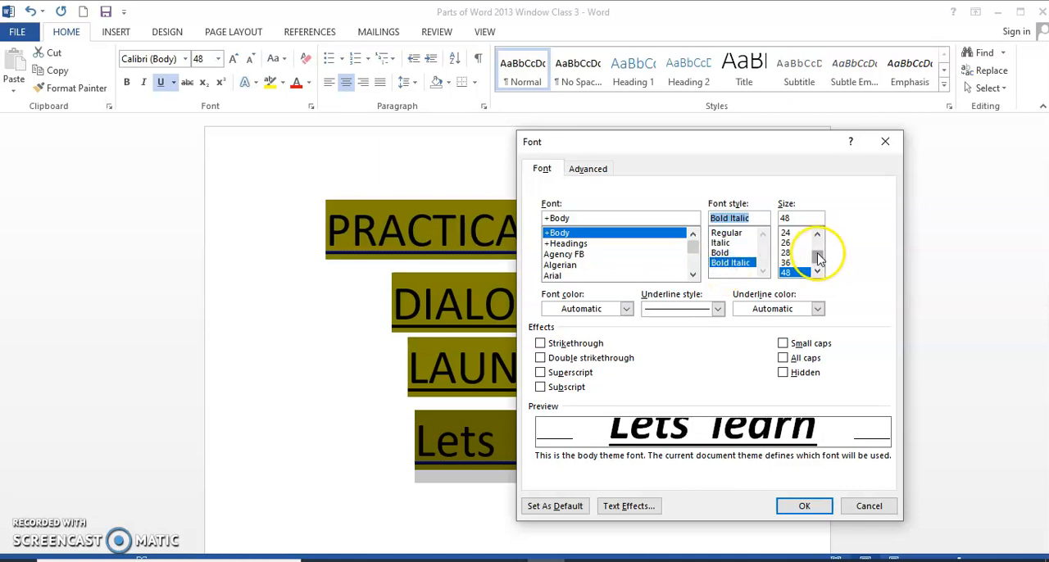
click(817, 271)
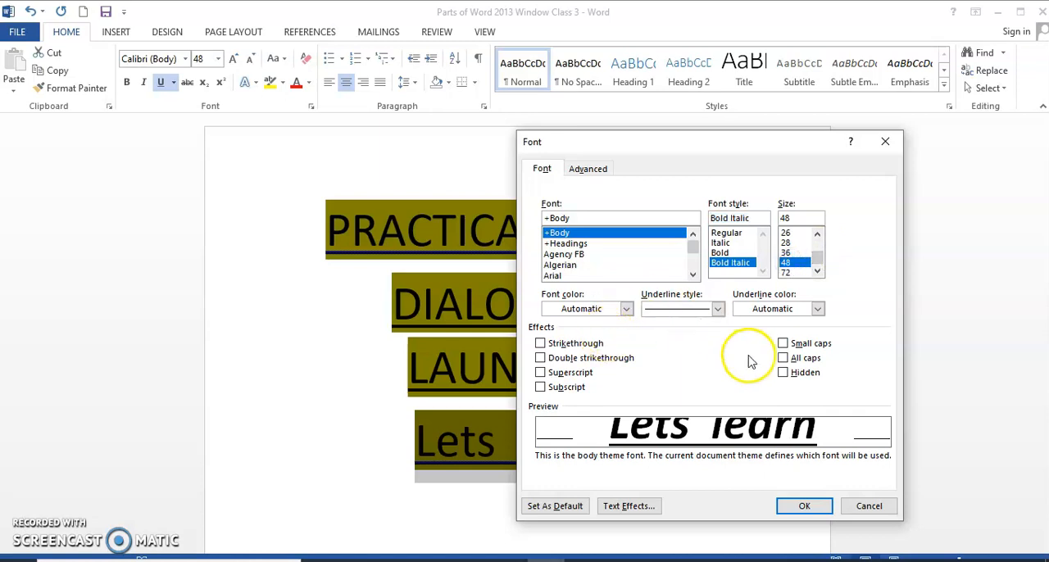
mouse_move(662, 506)
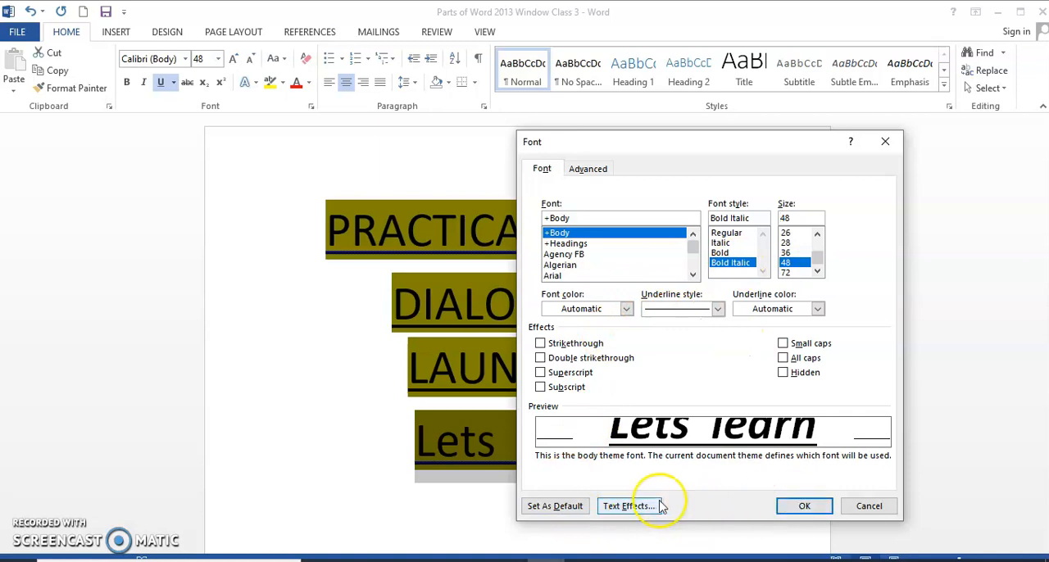
In Text Effects, set a solid Text Fill of Blue Accent 1 Darker 25% and confirm.
click(628, 506)
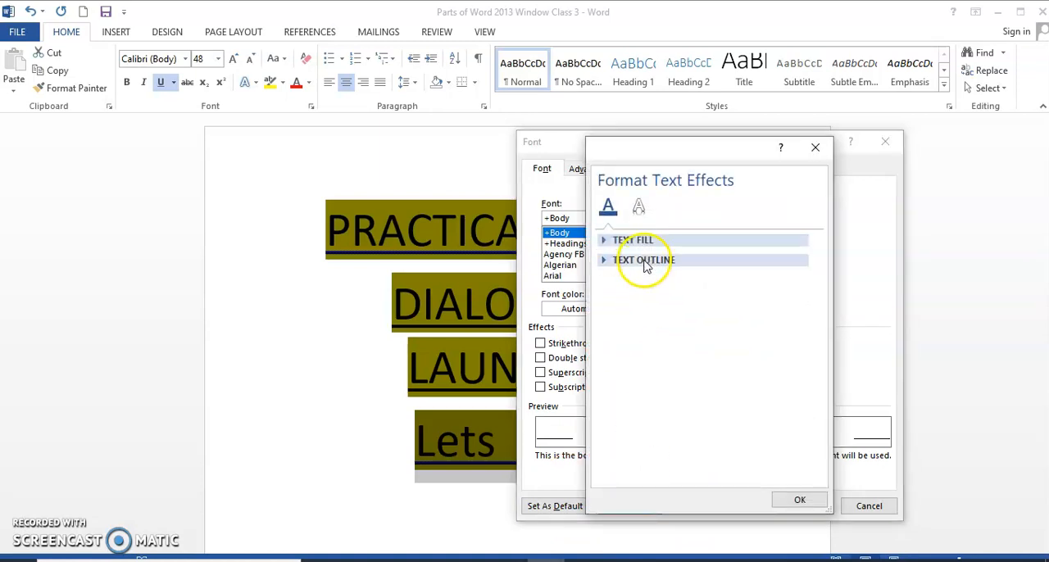
click(632, 239)
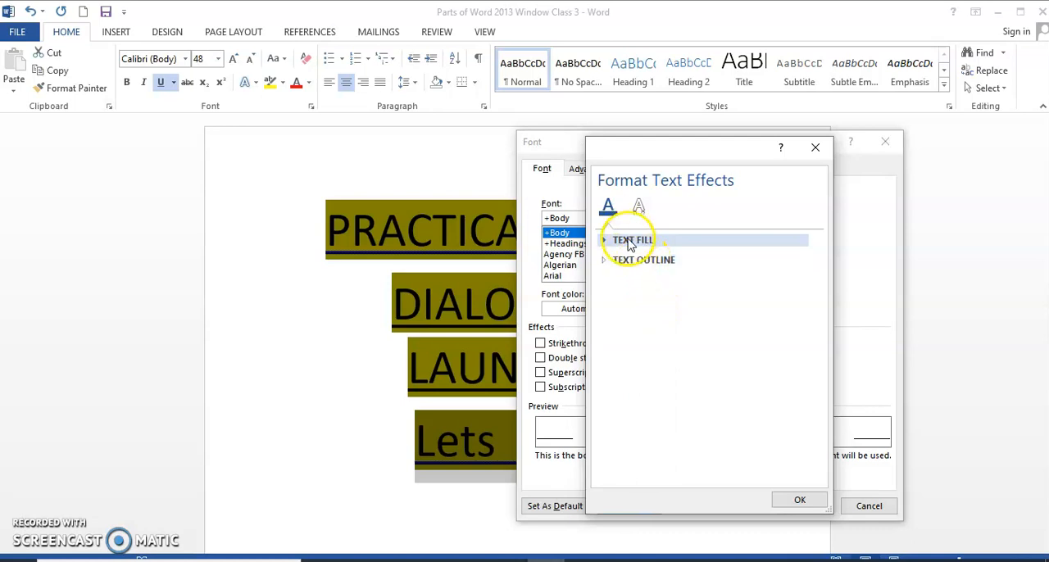
click(632, 240)
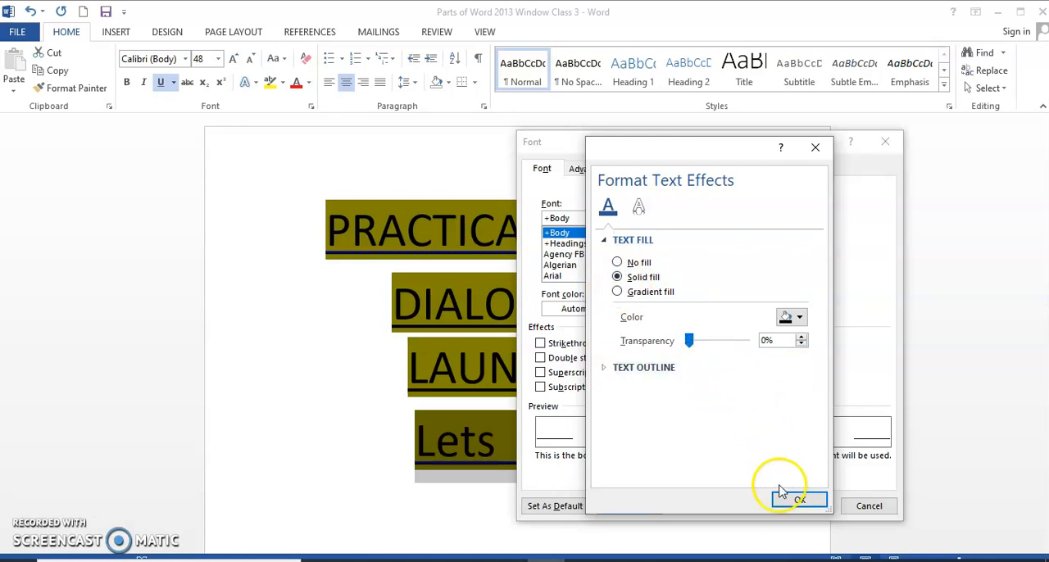
click(800, 317)
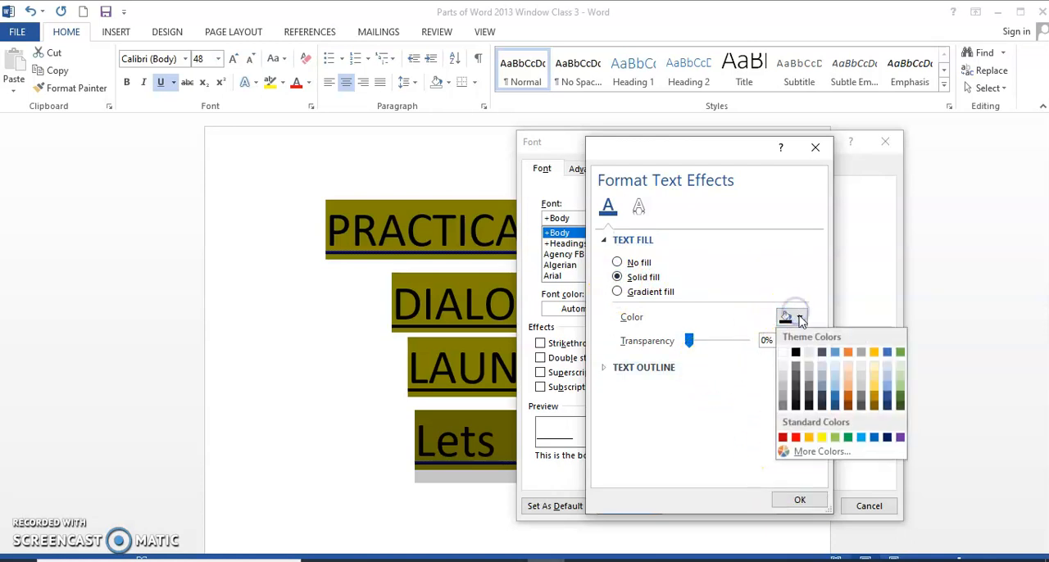
mouse_move(836, 406)
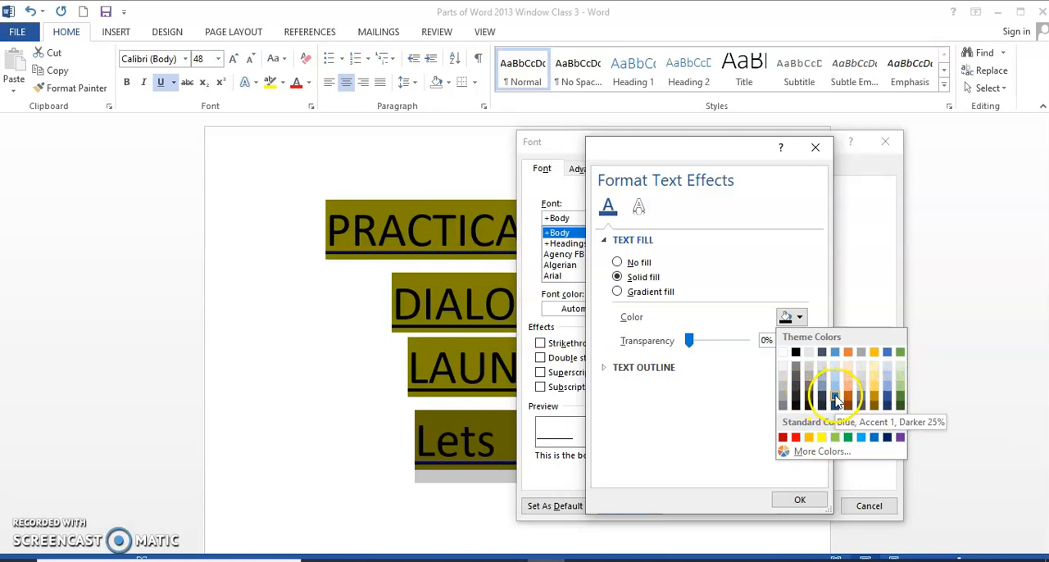
click(835, 402)
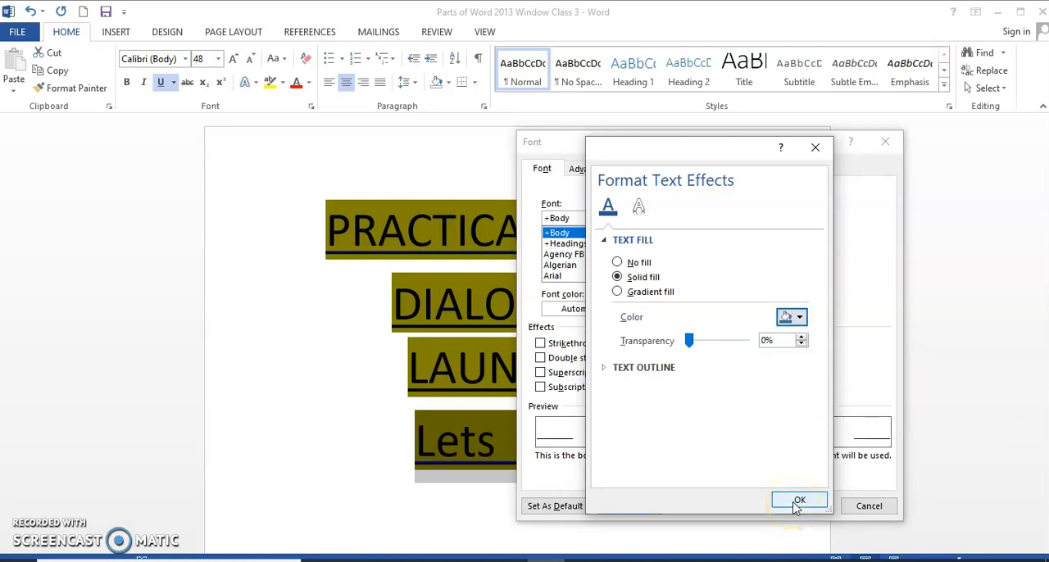
click(799, 500)
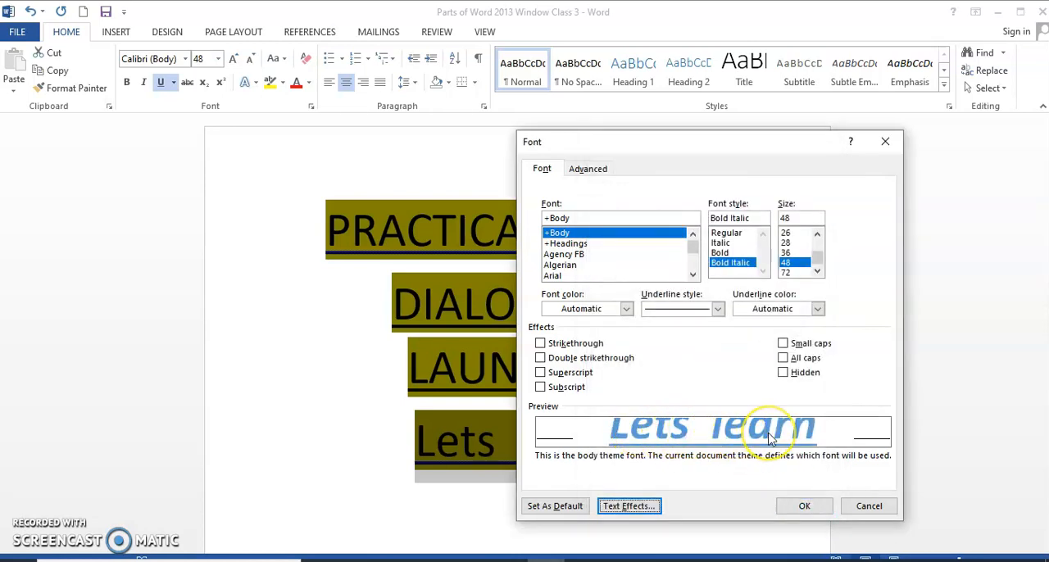
Apply the Bold Italic blue formatting so 'Lets learn' updates in the document.
click(804, 506)
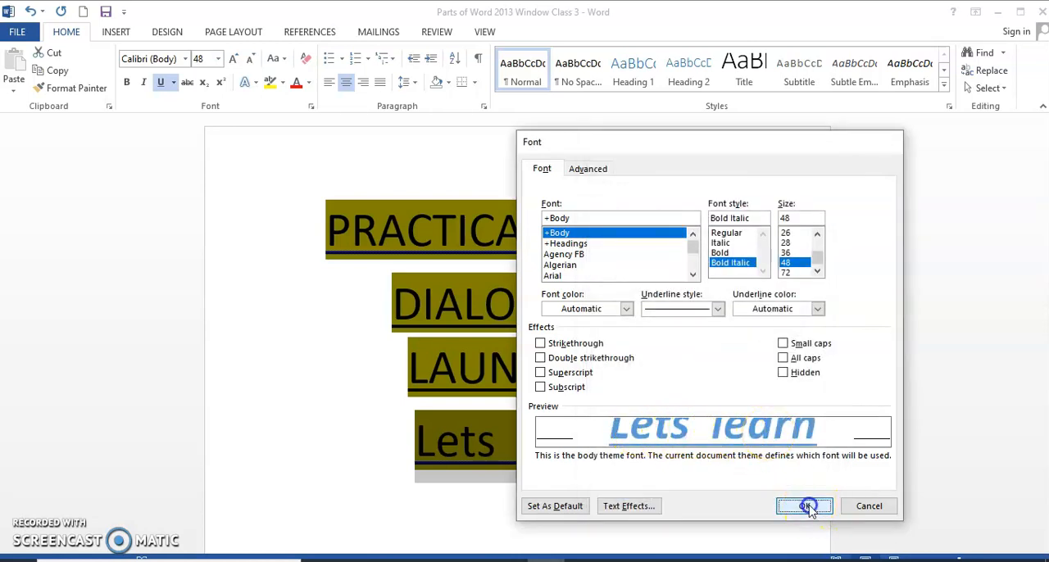
click(804, 505)
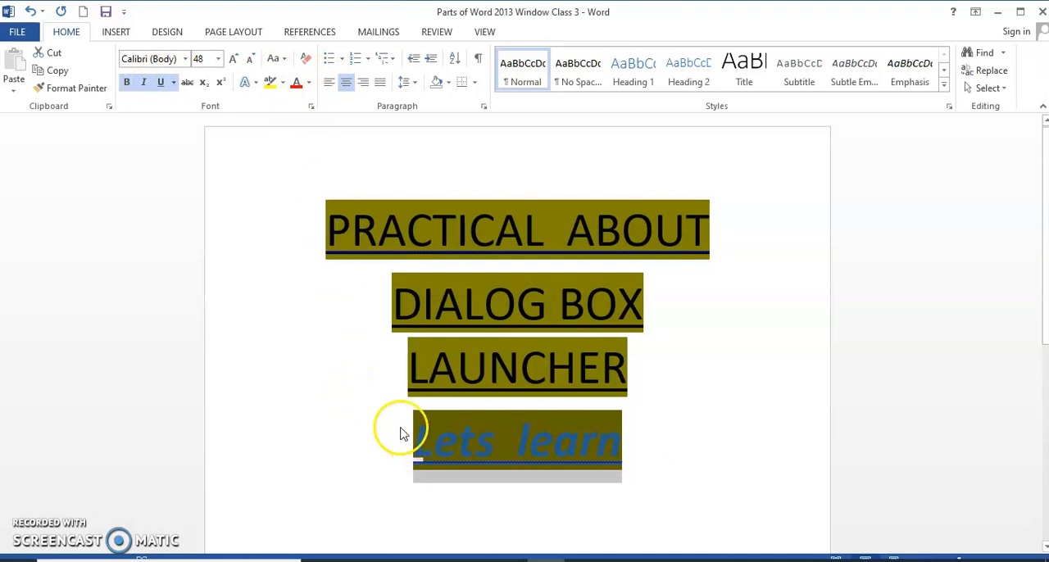
mouse_move(309, 212)
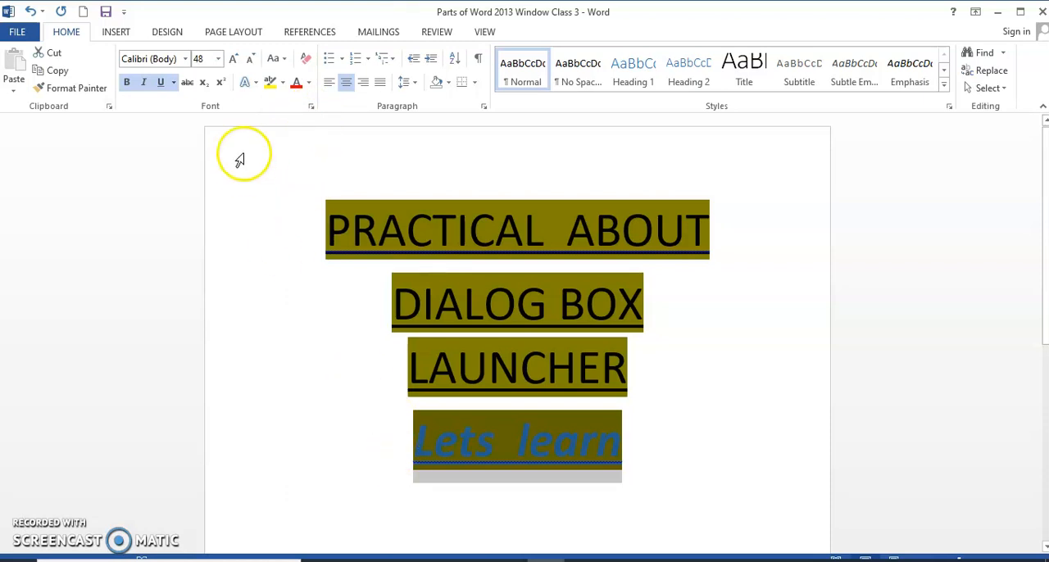
mouse_move(304, 147)
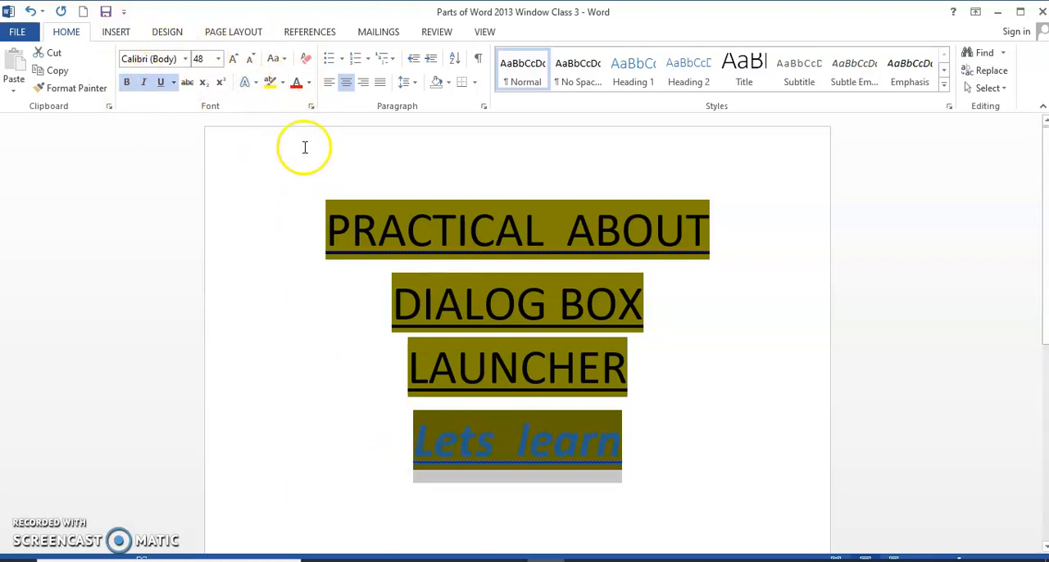
mouse_move(309, 126)
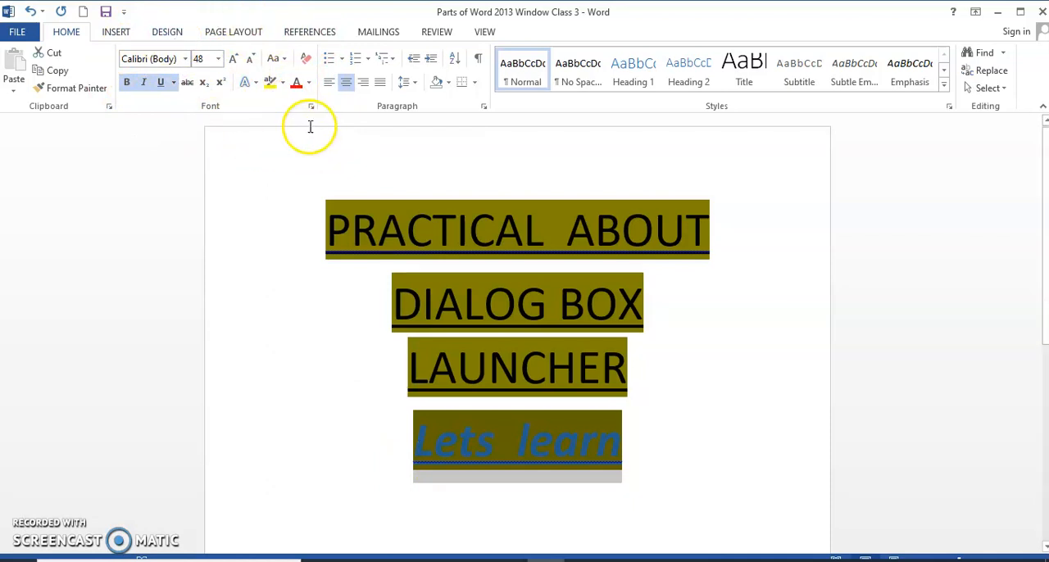
click(310, 106)
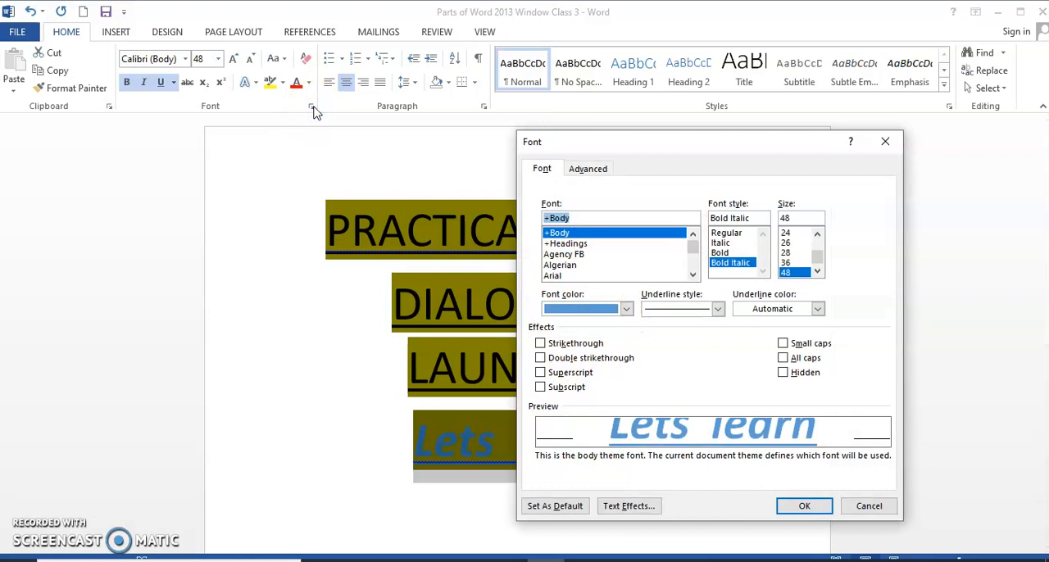
mouse_move(588, 168)
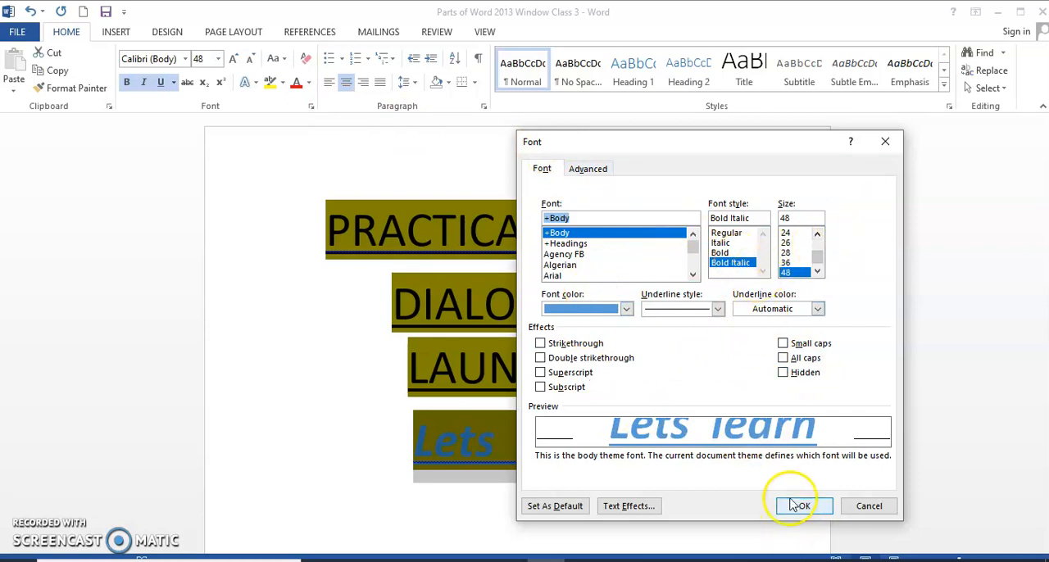
click(800, 506)
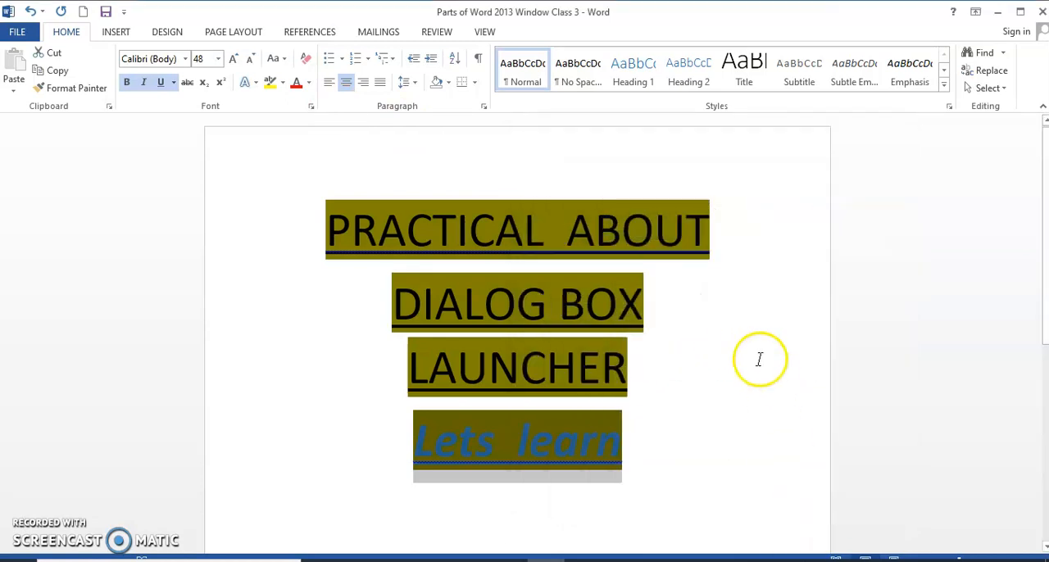
mouse_move(37, 529)
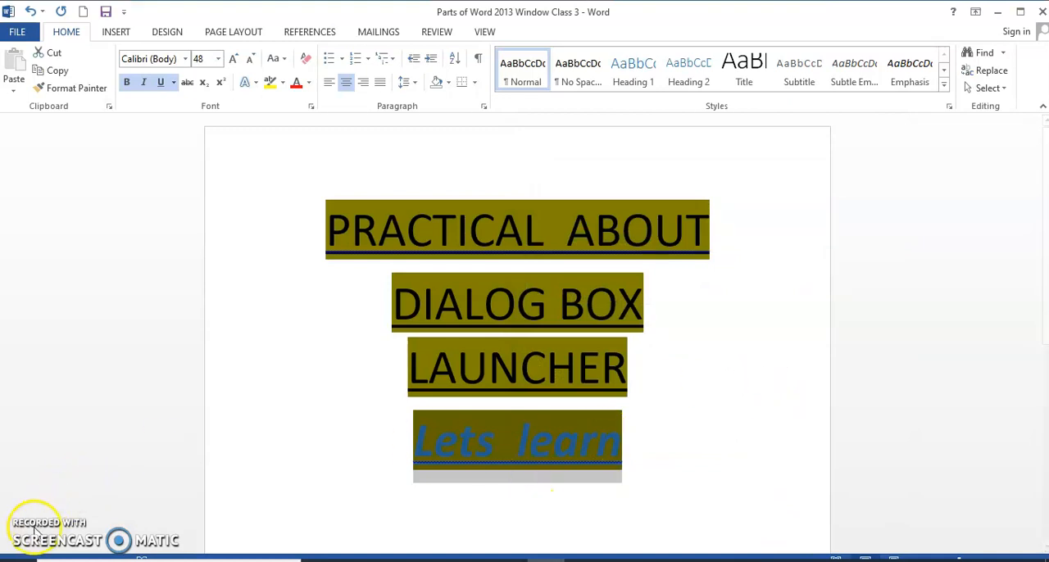